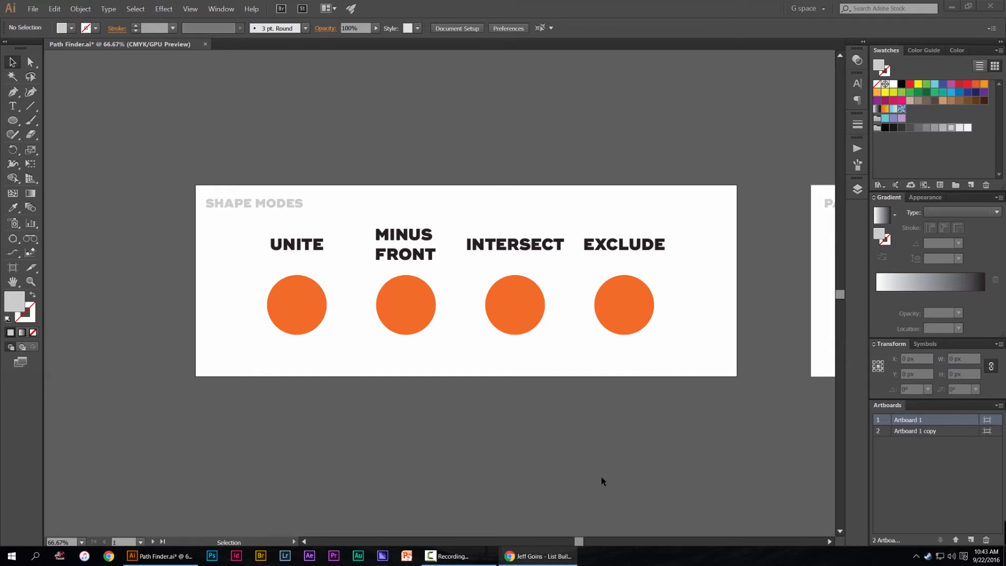
{"action": "mouse_move", "coordinate": [560, 431]}
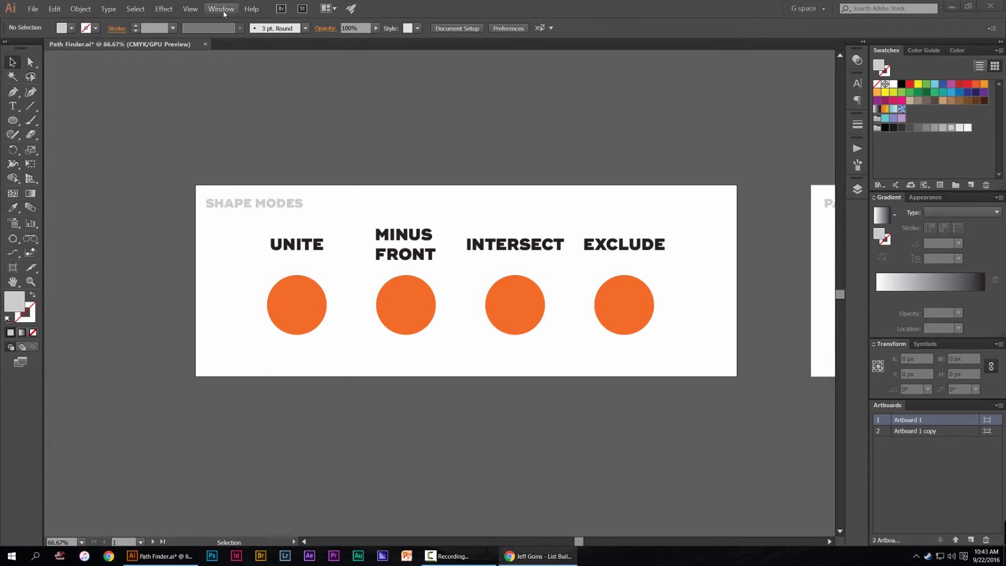
Show the Pathfinder panel from the Window menu.
{"action": "left_click", "coordinate": [221, 8]}
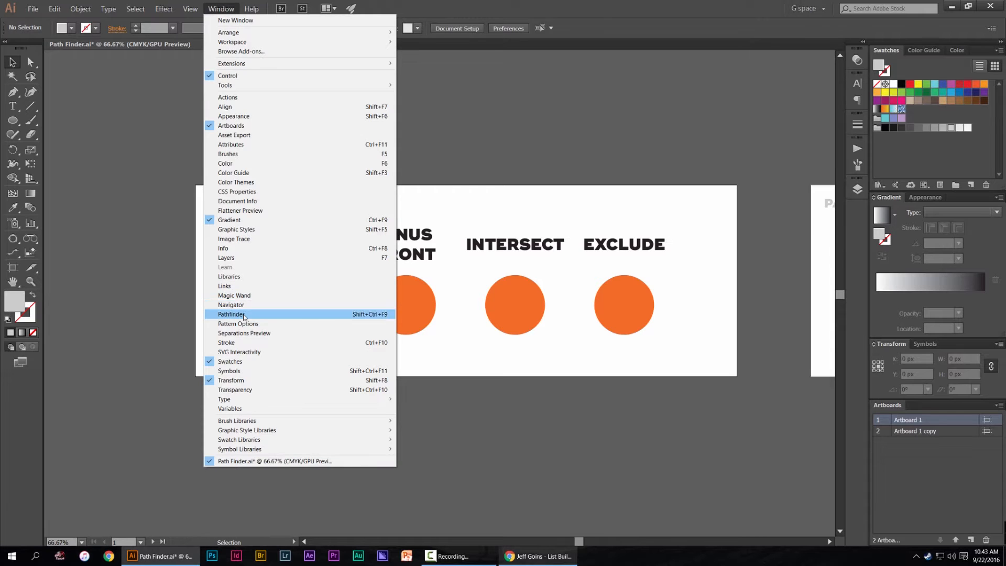
{"action": "left_click", "coordinate": [230, 313]}
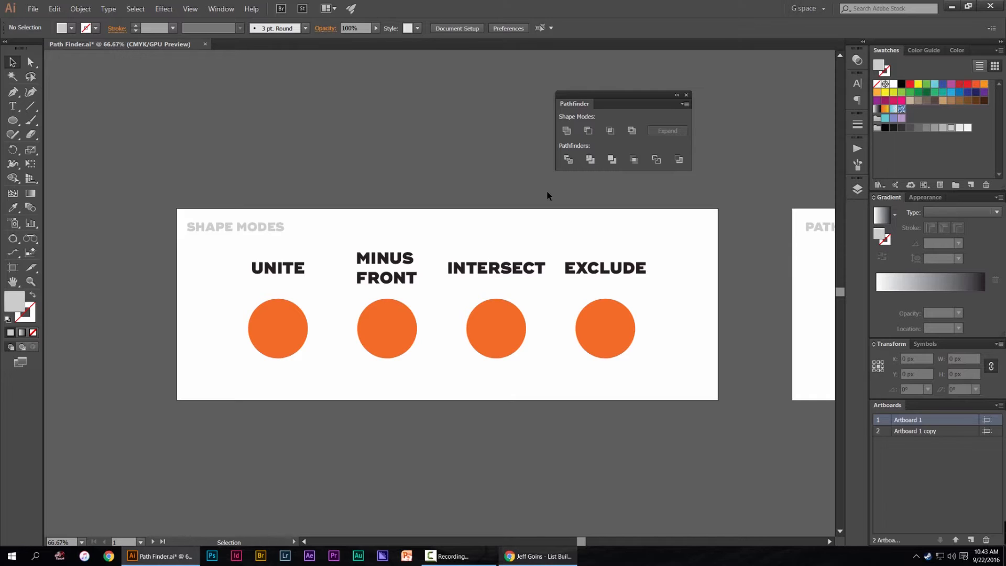
{"action": "mouse_move", "coordinate": [469, 182]}
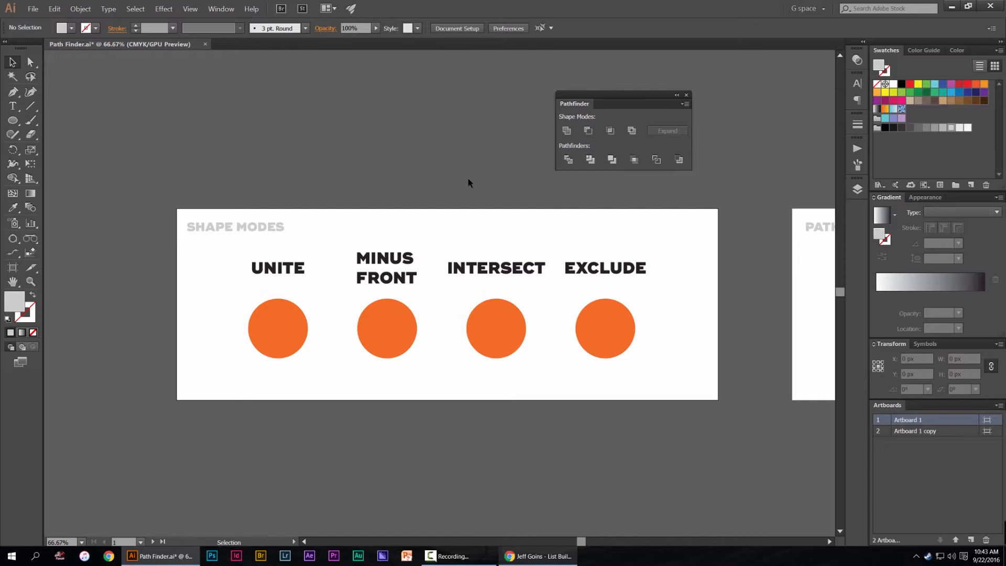
Bring the Shape Modes circles closer and move the Pathfinder panel beside them.
{"action": "left_click_drag", "start_coordinate": [468, 182], "coordinate": [420, 187]}
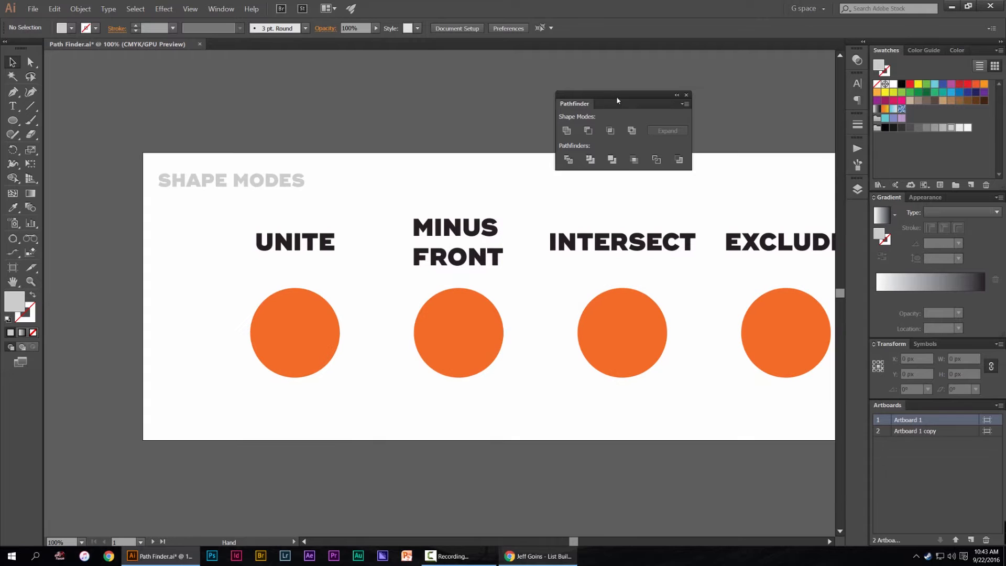
{"action": "left_click_drag", "start_coordinate": [616, 100], "coordinate": [449, 103]}
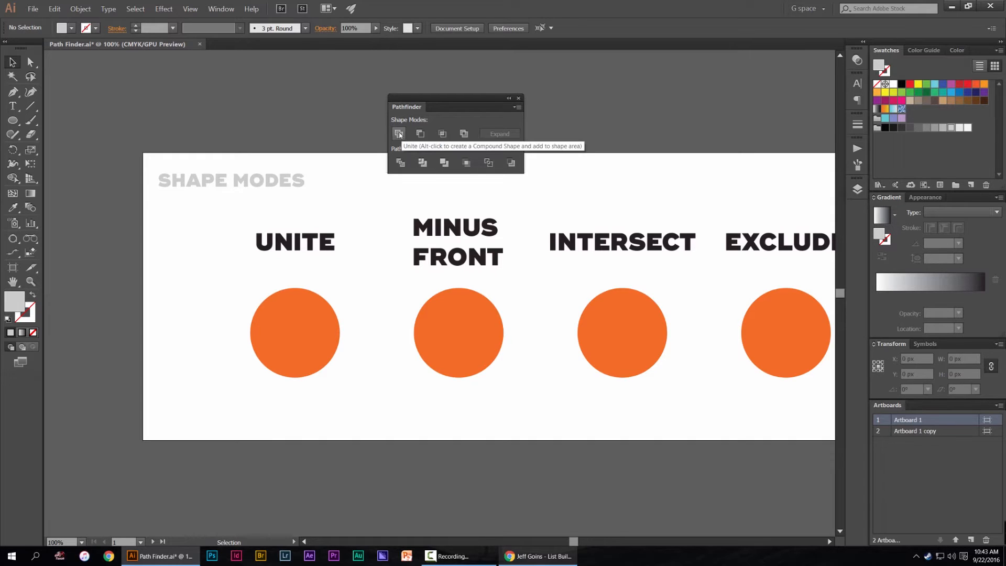
{"action": "mouse_move", "coordinate": [530, 125]}
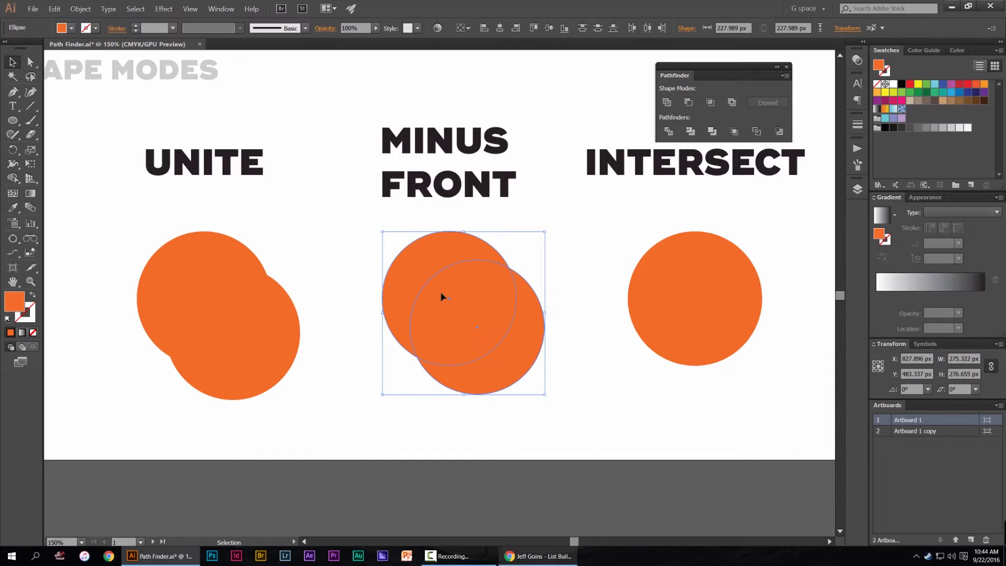
{"action": "mouse_move", "coordinate": [529, 251]}
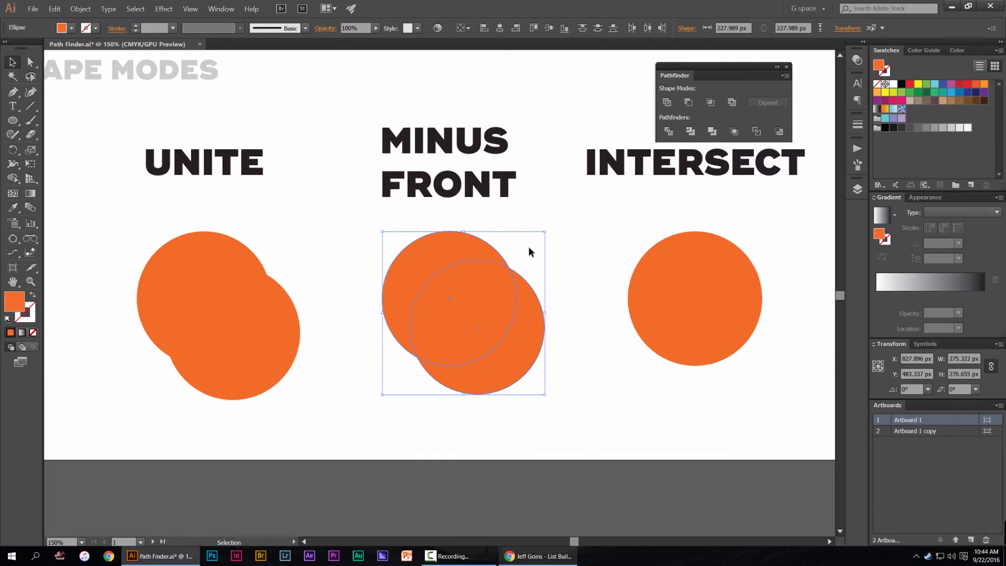
{"action": "mouse_move", "coordinate": [465, 284]}
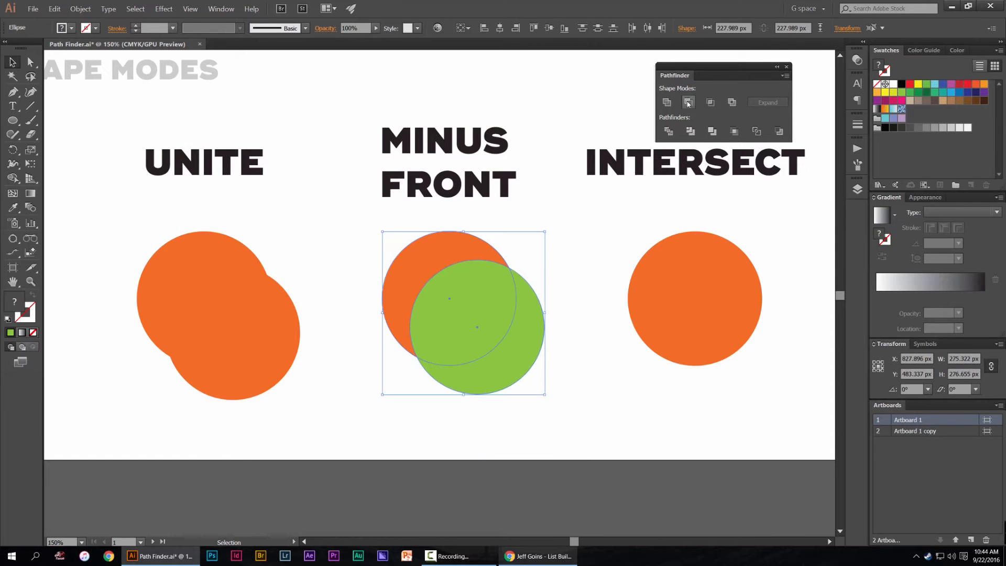
Apply Minus Front to carve the back circle into an orange crescent.
{"action": "left_click", "coordinate": [688, 102]}
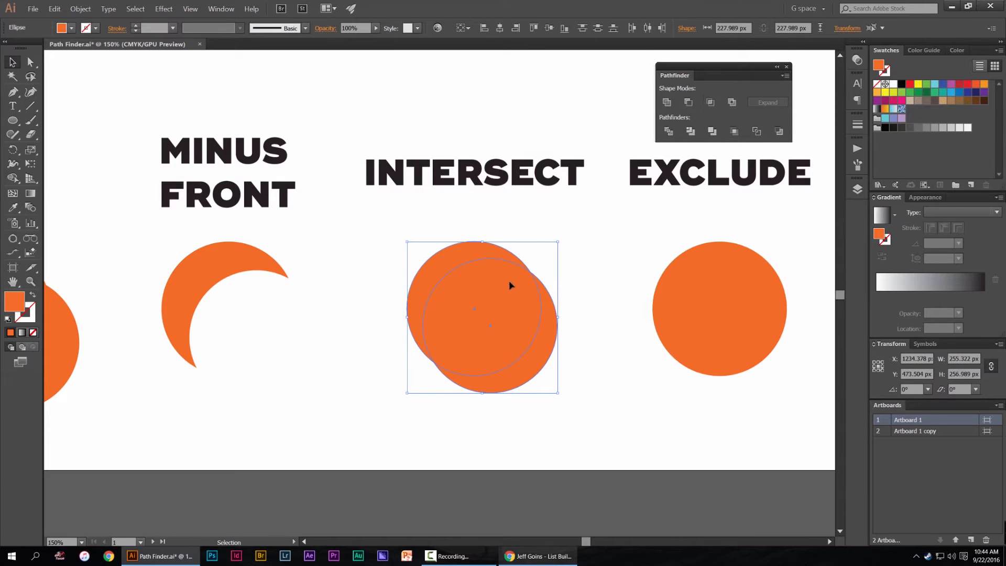
{"action": "mouse_move", "coordinate": [514, 313]}
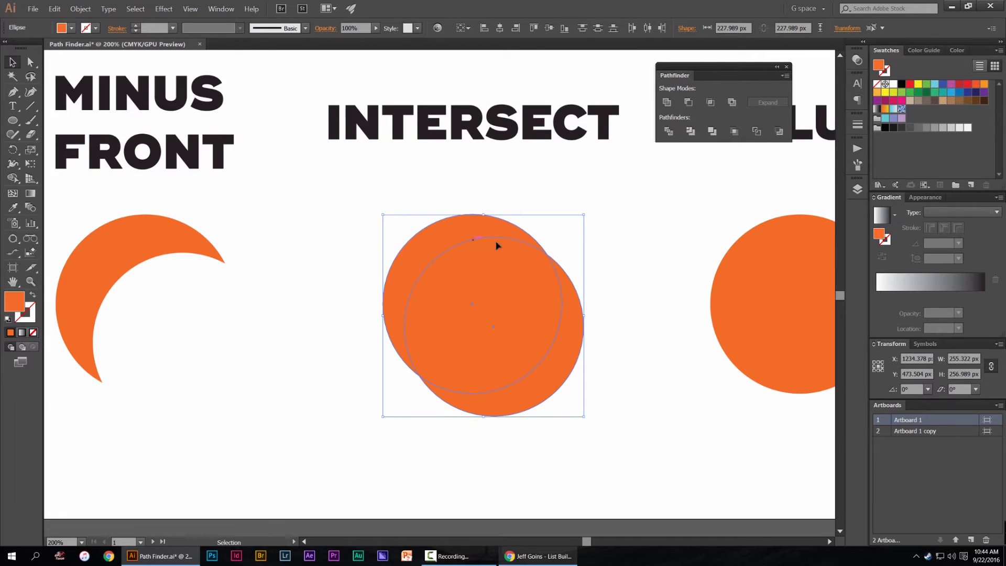
{"action": "mouse_move", "coordinate": [545, 250]}
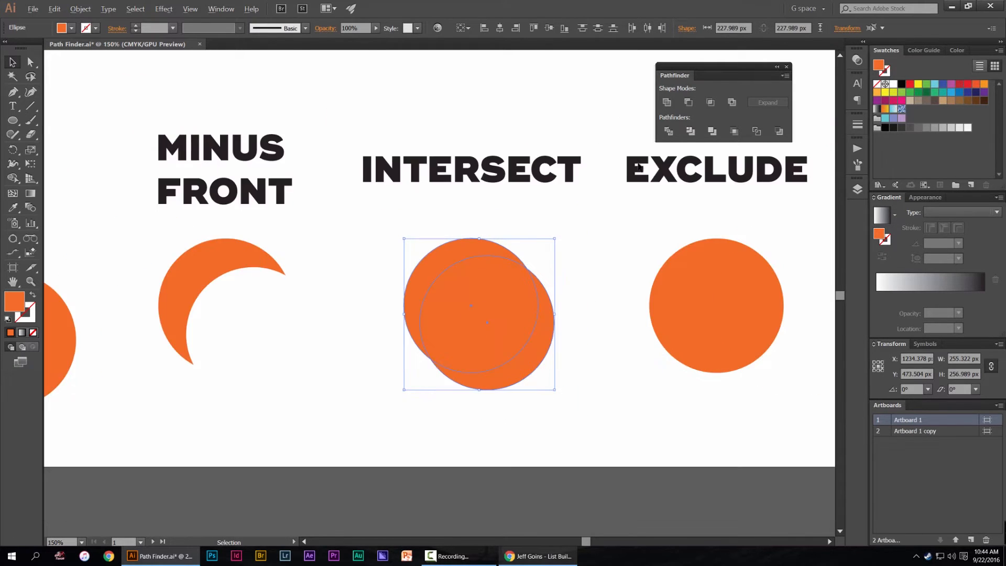
Zoom in on the overlapping Intersect circles.
{"action": "left_click", "coordinate": [690, 132]}
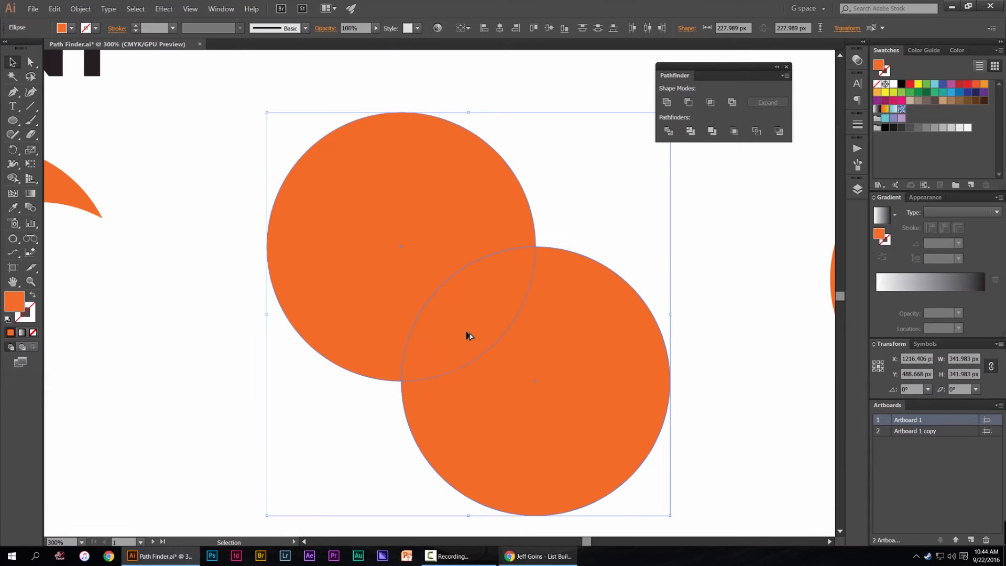
{"action": "mouse_move", "coordinate": [529, 253]}
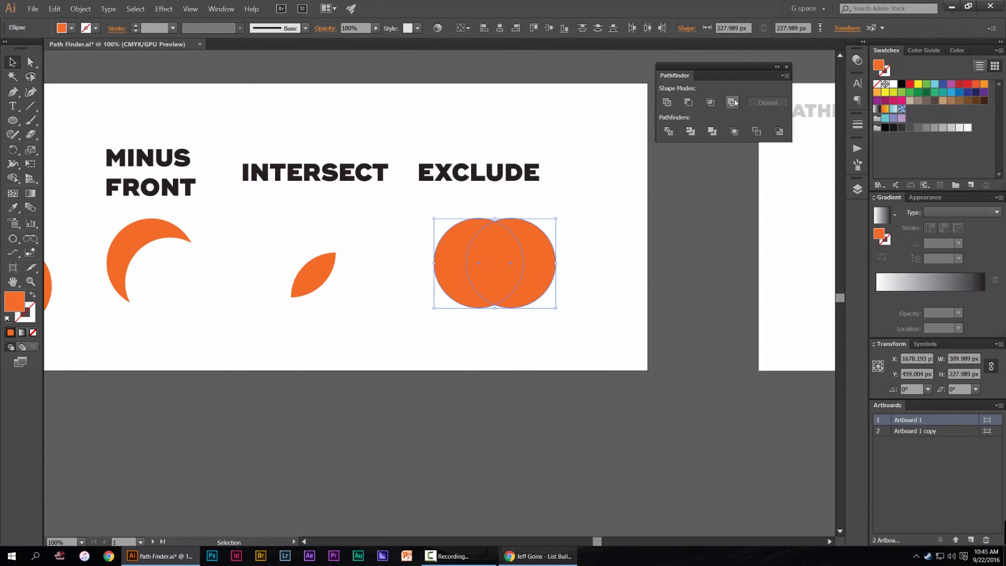
Apply Exclude to cut out the circles' overlap, then deselect the result.
{"action": "left_click", "coordinate": [731, 102]}
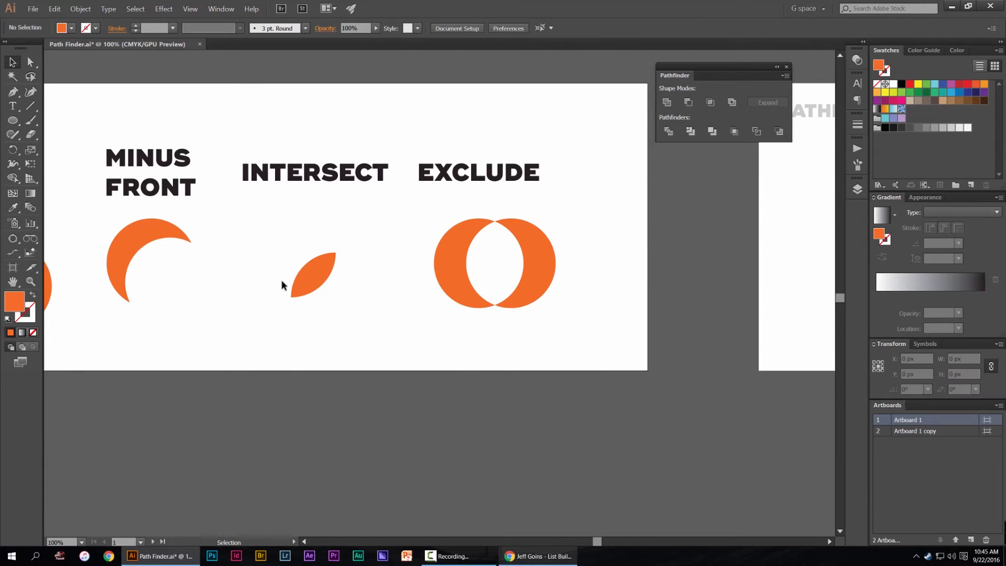
{"action": "left_click", "coordinate": [312, 264]}
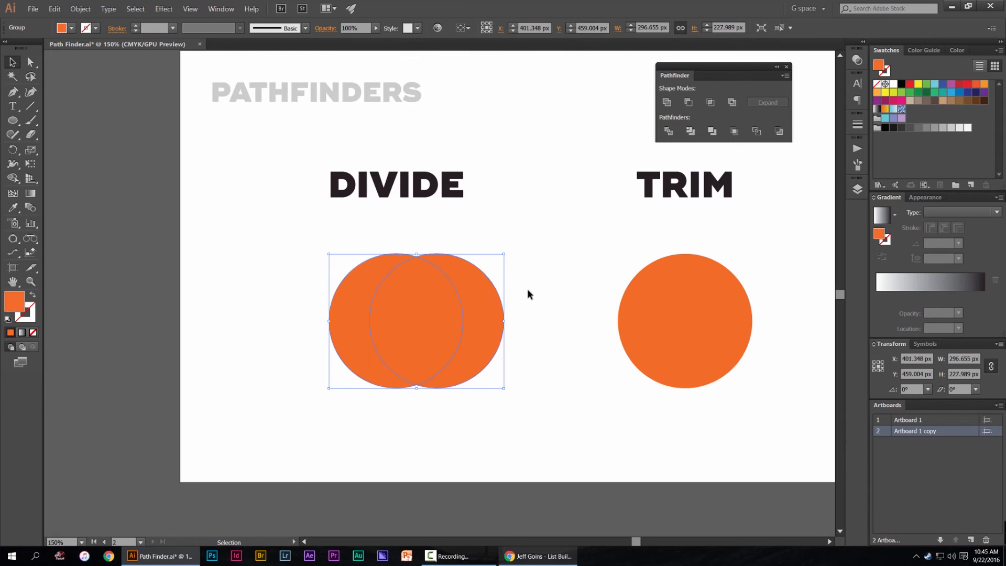
Apply Divide to split the overlapping circles into separate pieces.
{"action": "left_click", "coordinate": [666, 102]}
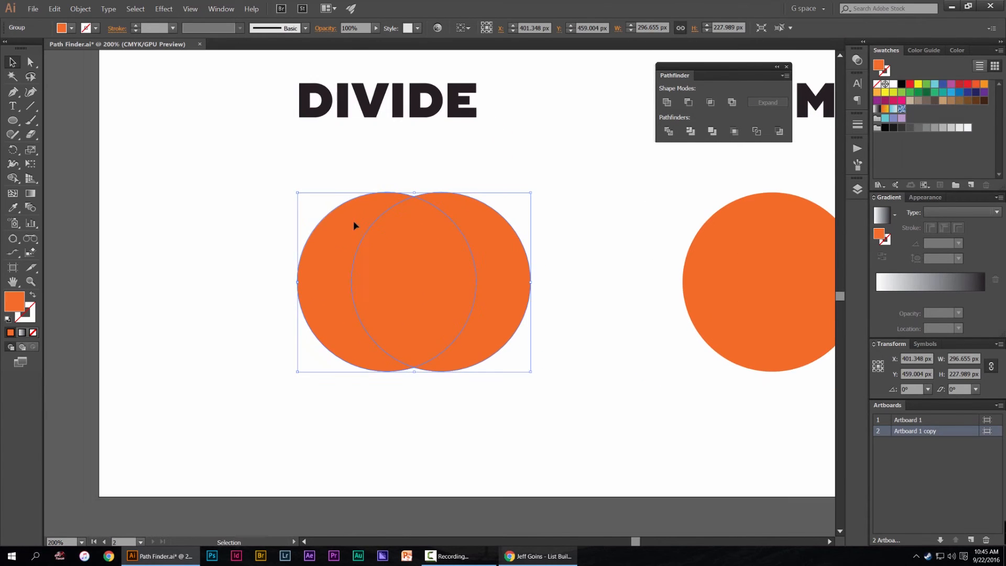
{"action": "mouse_move", "coordinate": [347, 187]}
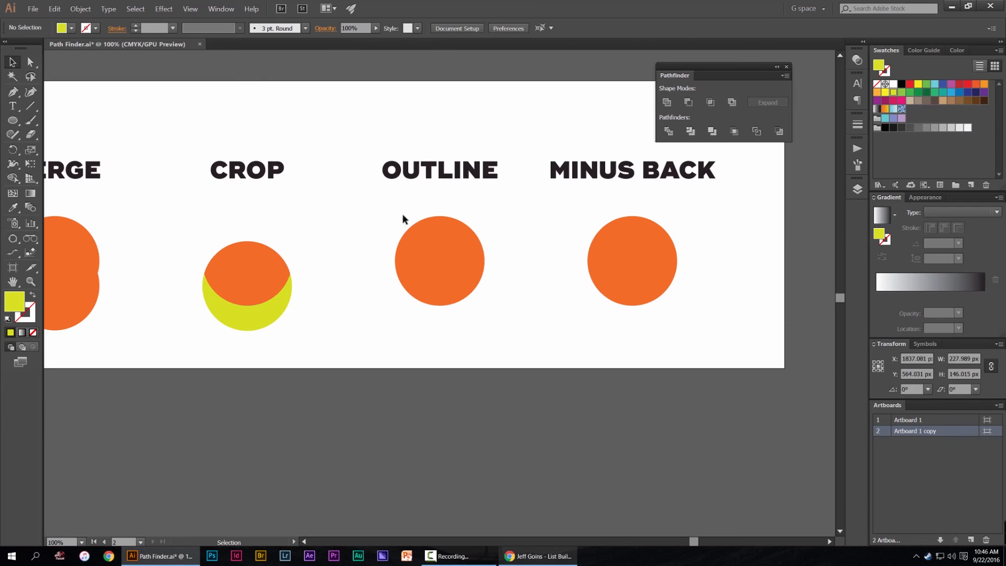
Reduce the Outline circles to thin outlines and place an overlapping Minus Back copy.
{"action": "left_click", "coordinate": [755, 132]}
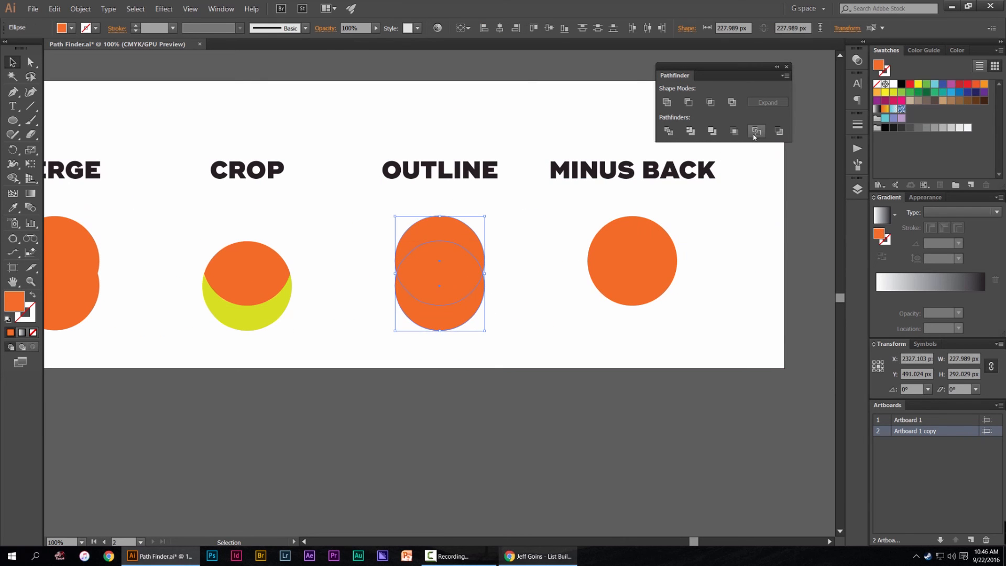
{"action": "left_click", "coordinate": [757, 132]}
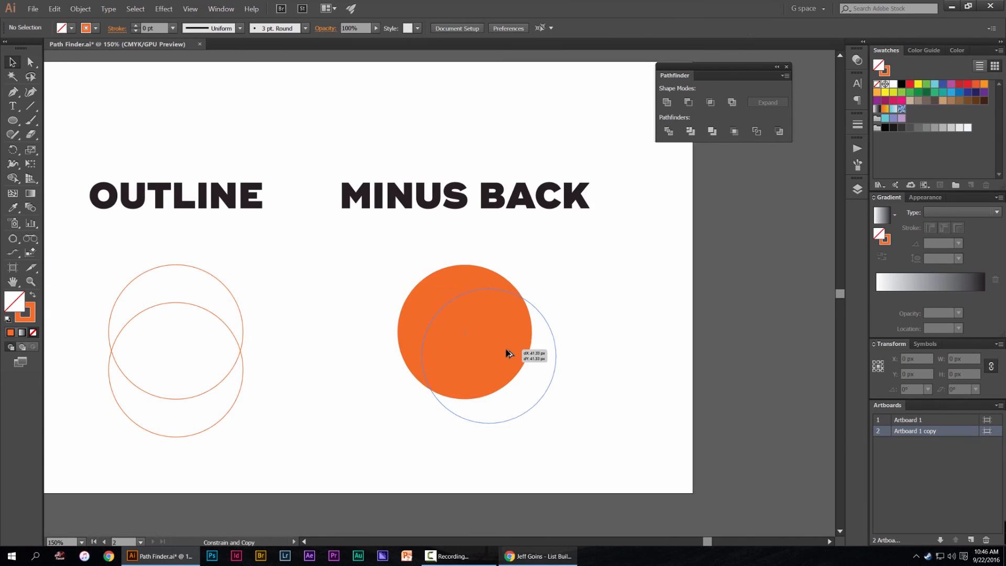
{"action": "left_click", "coordinate": [778, 132]}
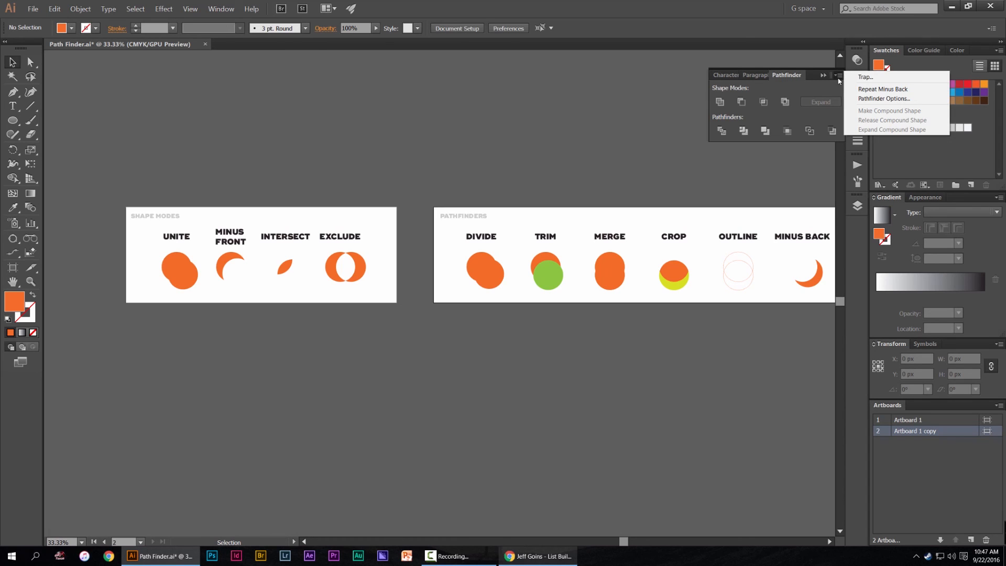
View Pathfinder Options from the panel menu and cancel without changes.
{"action": "left_click", "coordinate": [836, 75]}
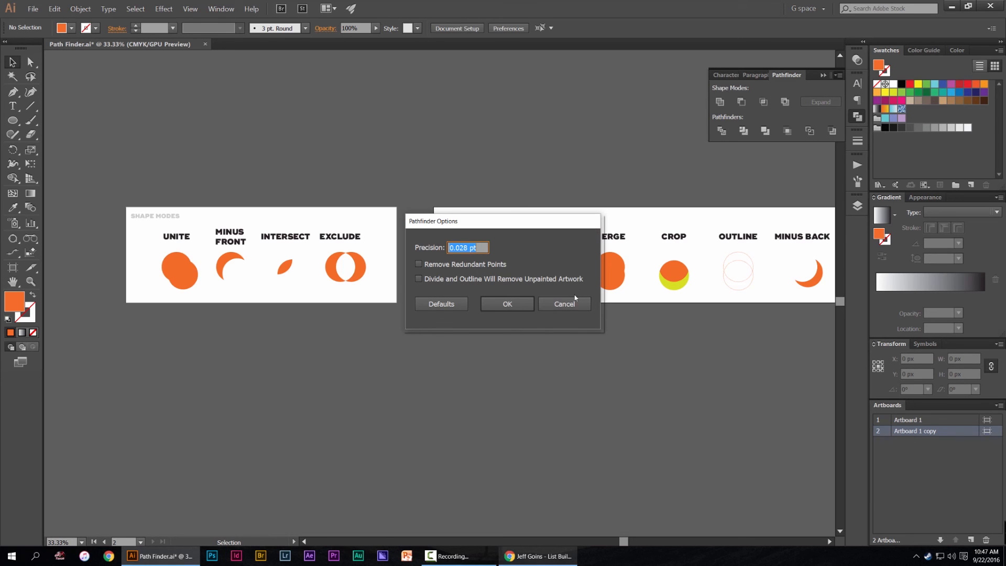
{"action": "left_click", "coordinate": [563, 304]}
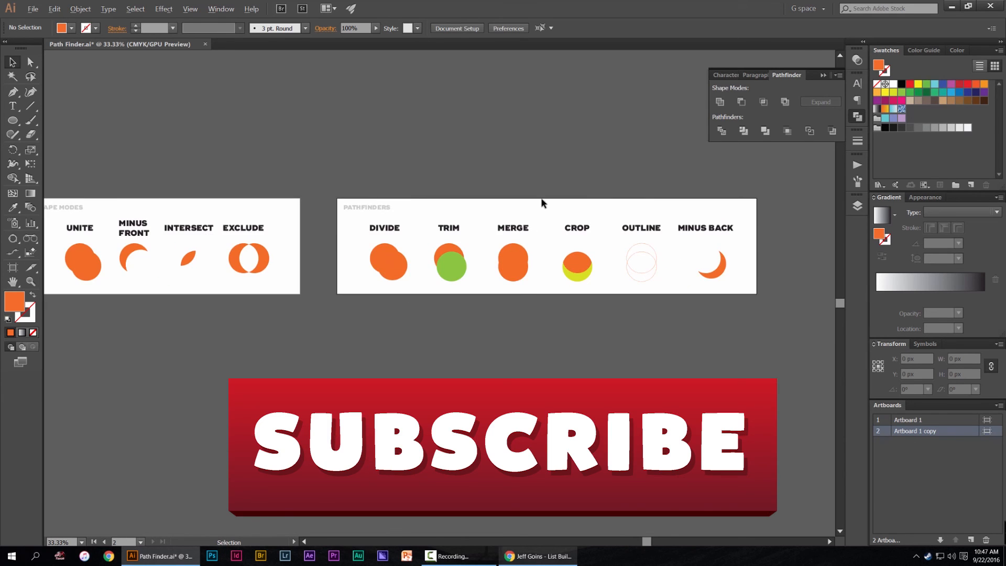